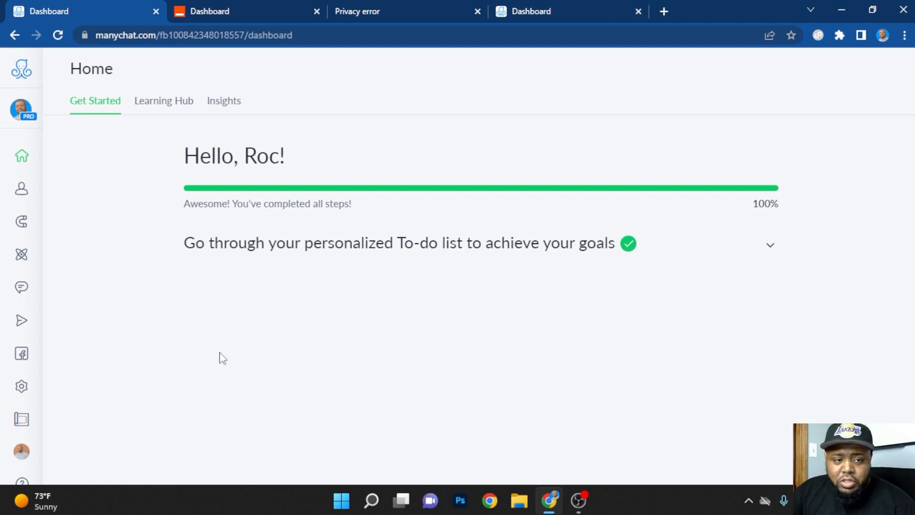
pyautogui.moveTo(168, 215)
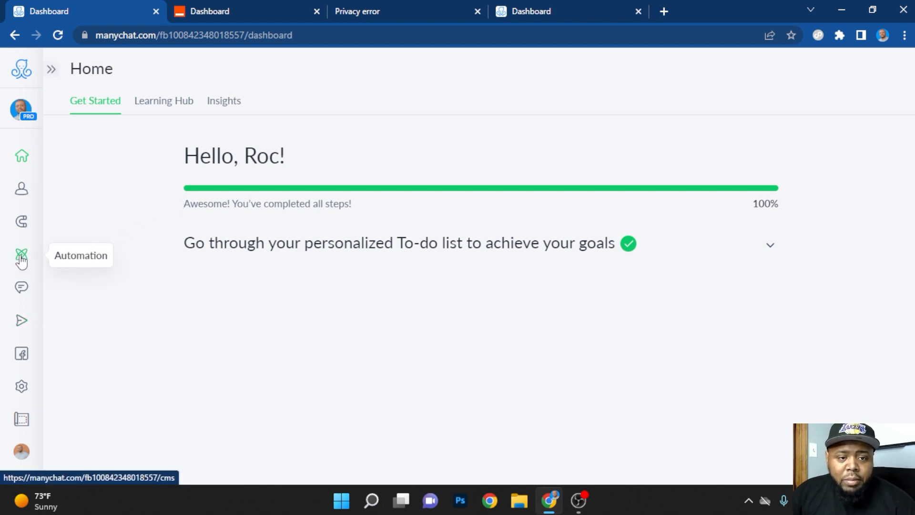
# Go to Automation to reach the Lead Magnet-Bookings Instagram flow
pyautogui.click(22, 254)
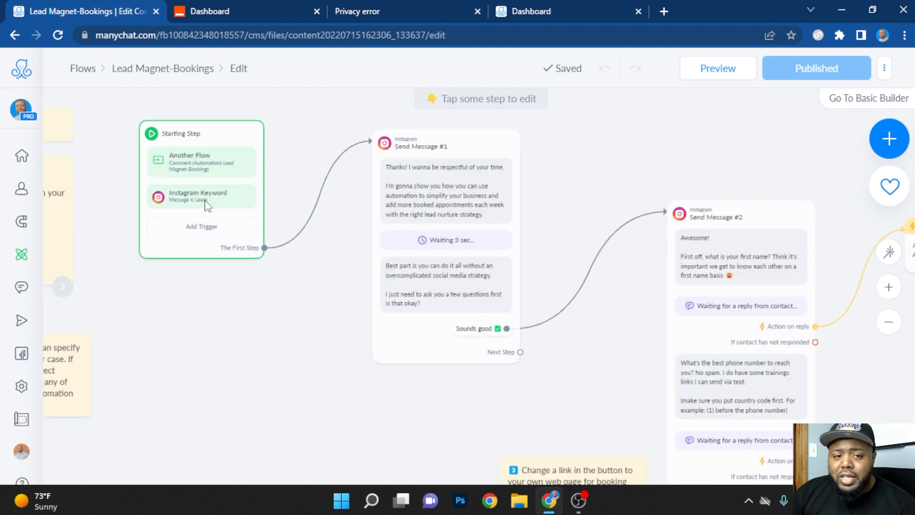
# Select Send Message #2 and bring the email question's Free keyboard input into view
pyautogui.click(445, 195)
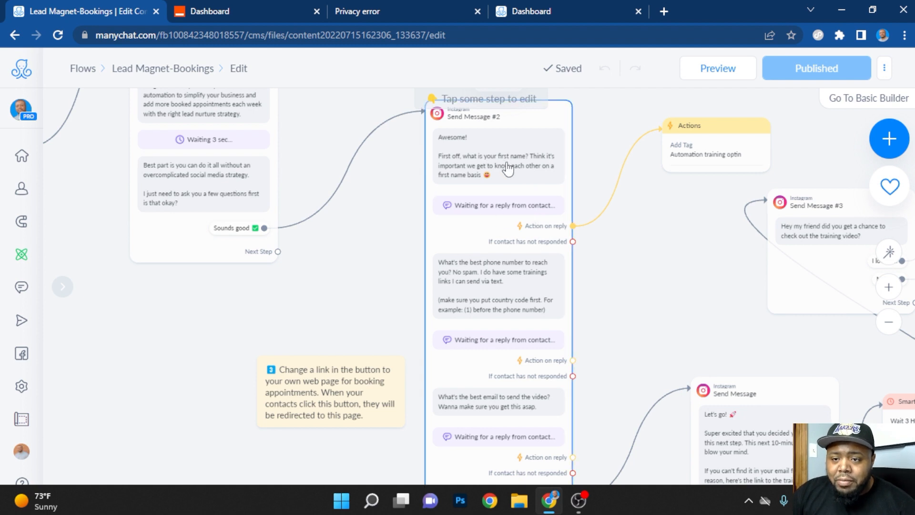
pyautogui.moveTo(510, 442)
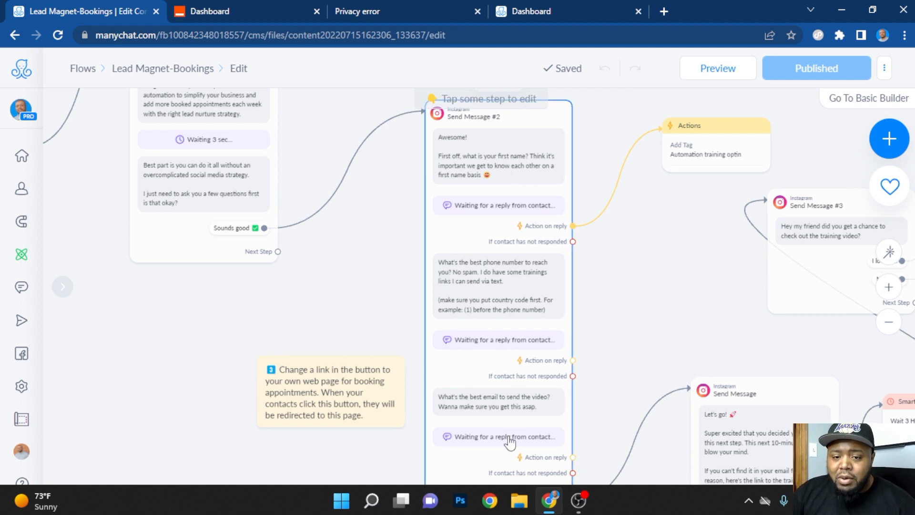
pyautogui.scroll(-3)
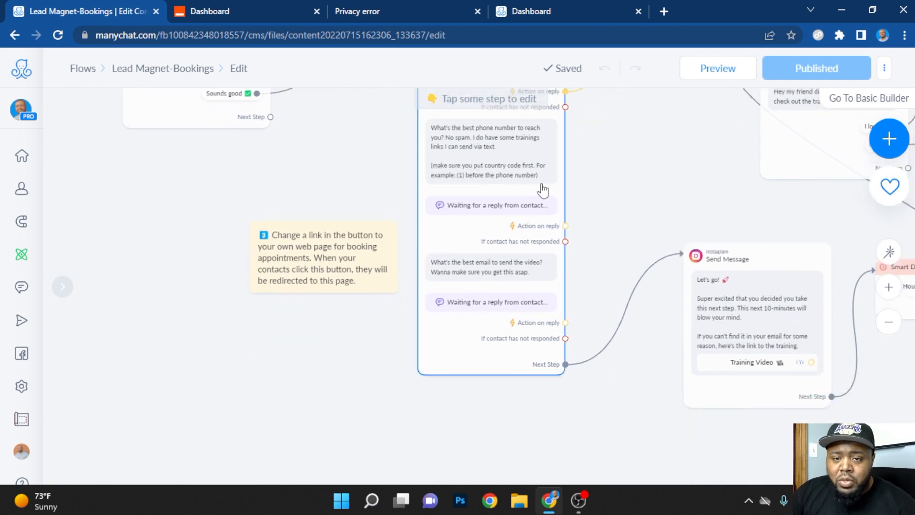
pyautogui.moveTo(481, 277)
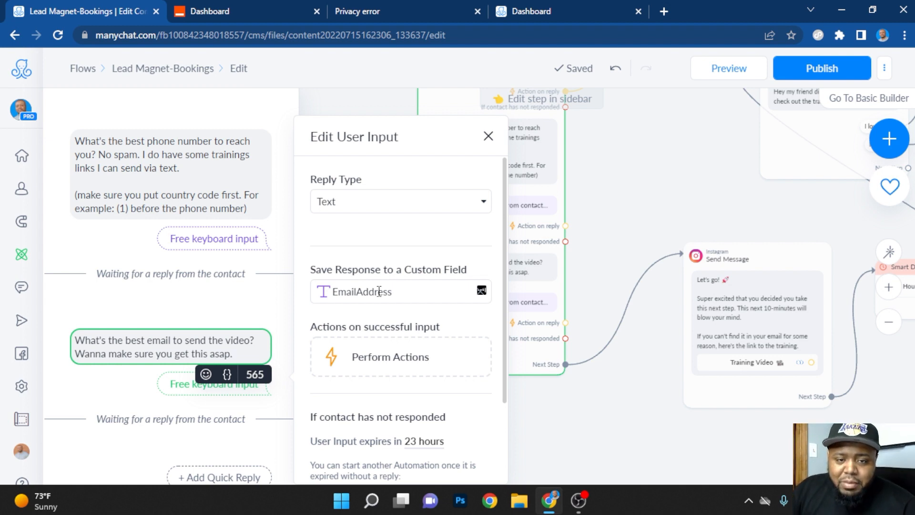
# View the custom user fields available for the email reply (EmailAddress), then return to the flow map
pyautogui.click(380, 291)
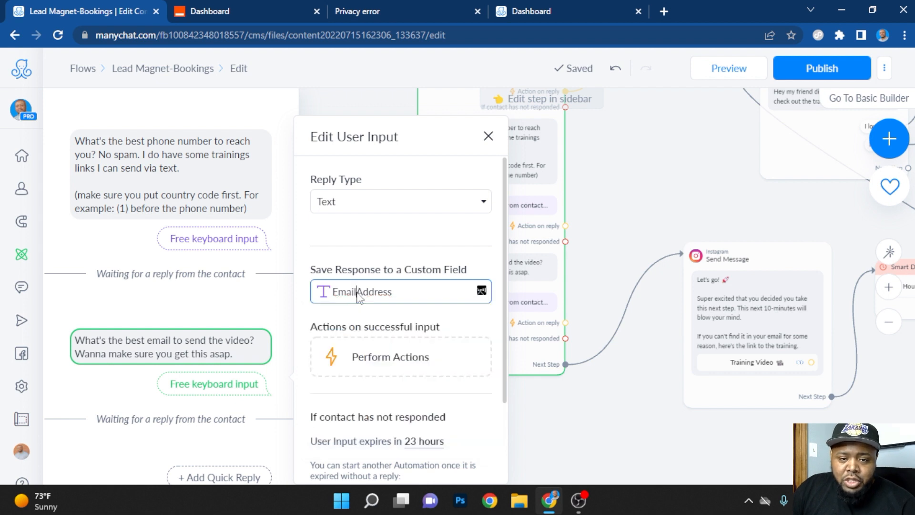
pyautogui.click(400, 292)
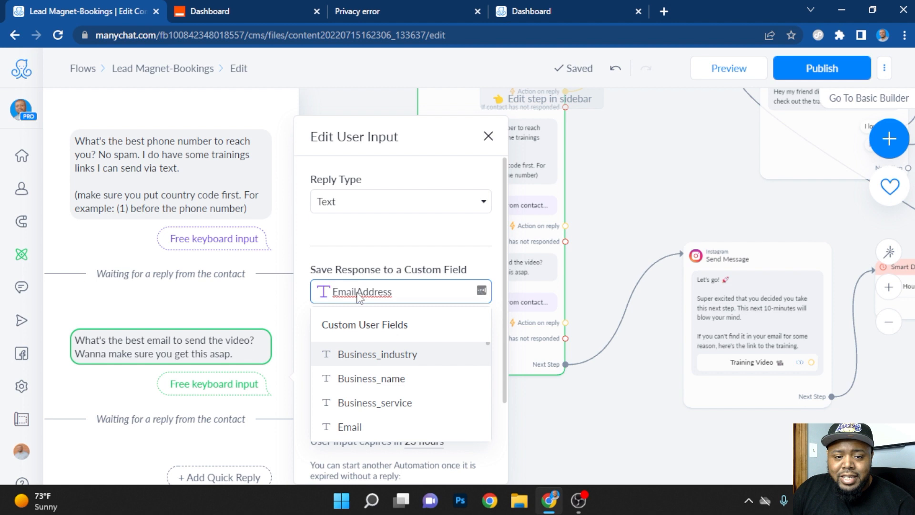
pyautogui.click(488, 137)
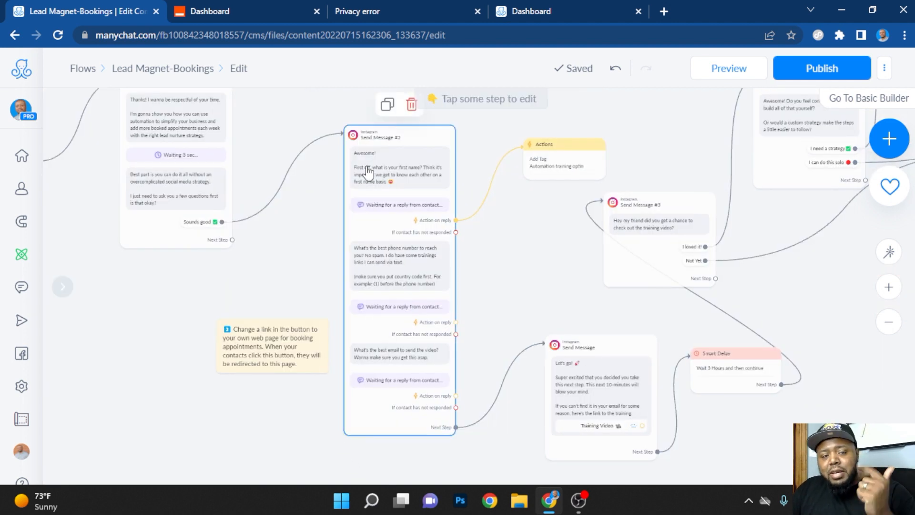
pyautogui.moveTo(454, 272)
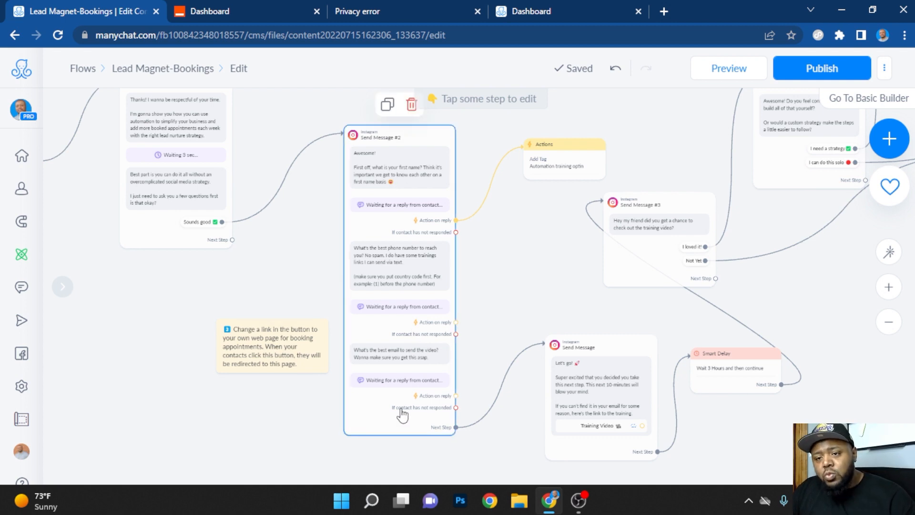
pyautogui.moveTo(402, 401)
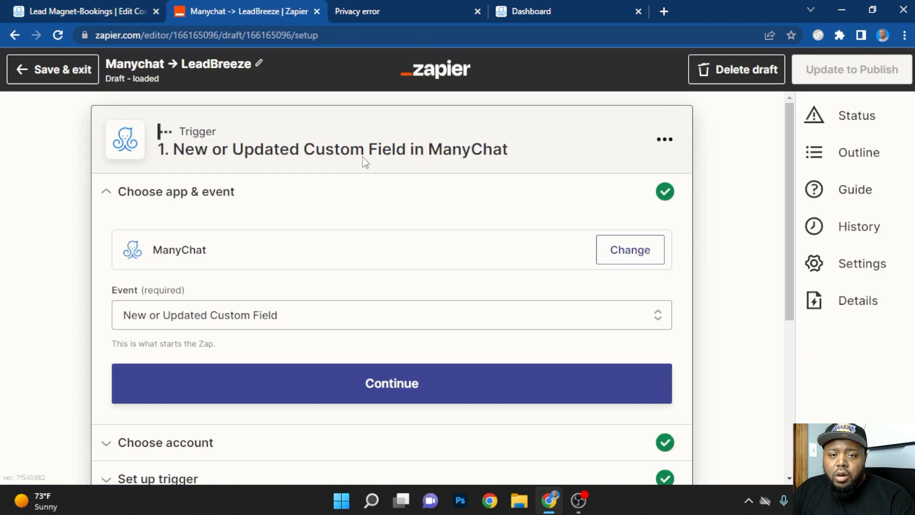
pyautogui.moveTo(394, 129)
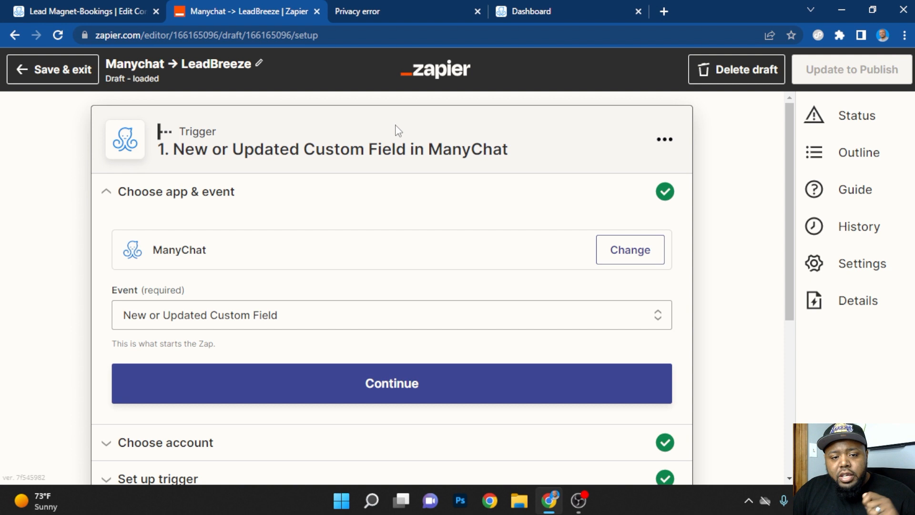
pyautogui.moveTo(630, 250)
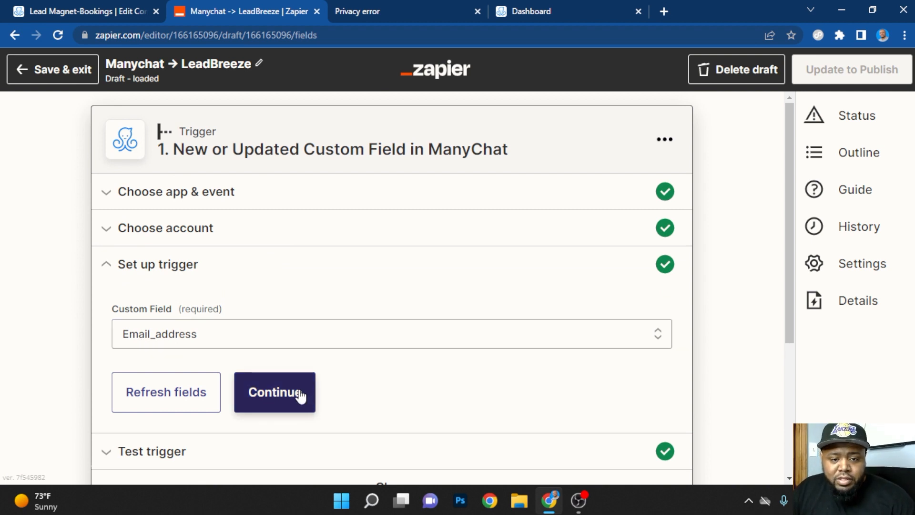
# Continue past the ManyChat trigger set to the Email_address custom field
pyautogui.click(275, 392)
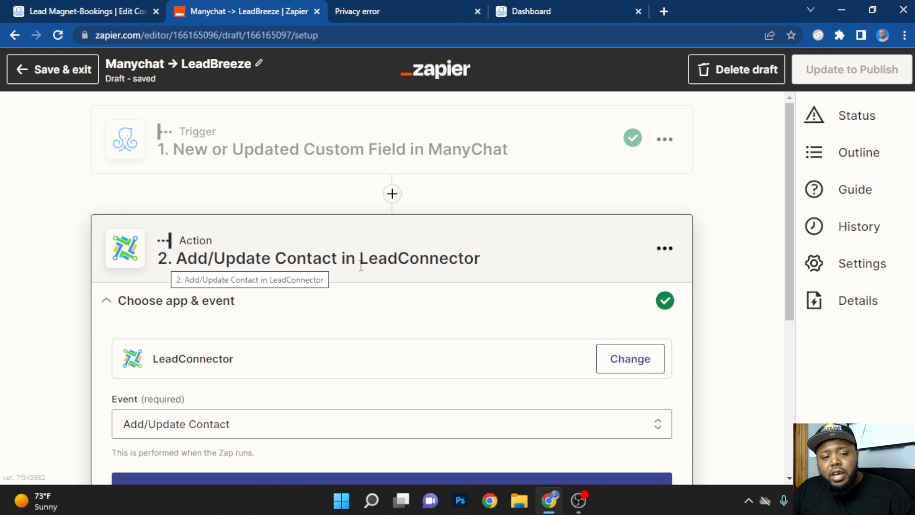
pyautogui.moveTo(325, 285)
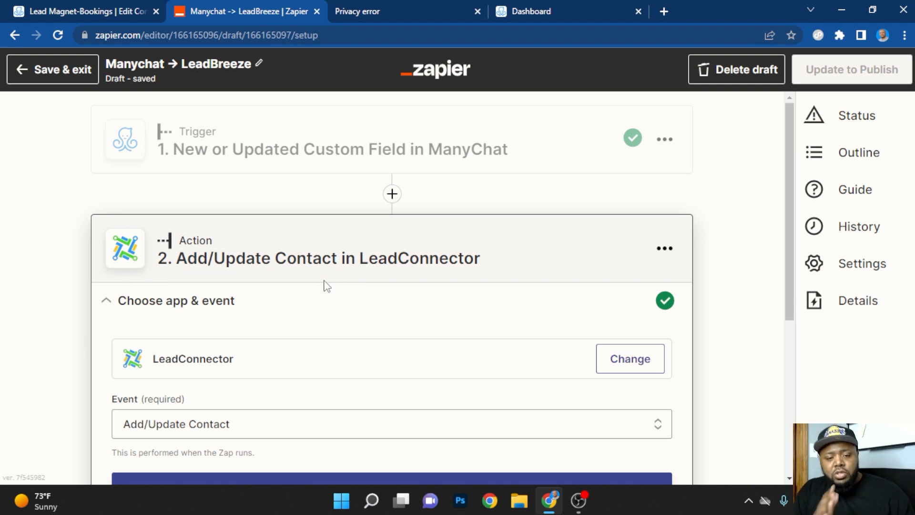
# Continue through Choose app & event and confirm the LeadConnector account to reach action setup
pyautogui.scroll(-3)
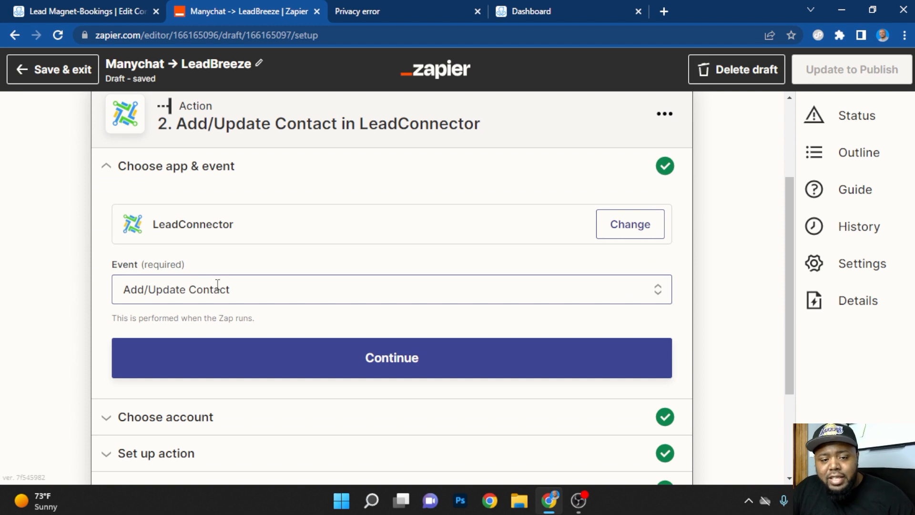
pyautogui.click(392, 358)
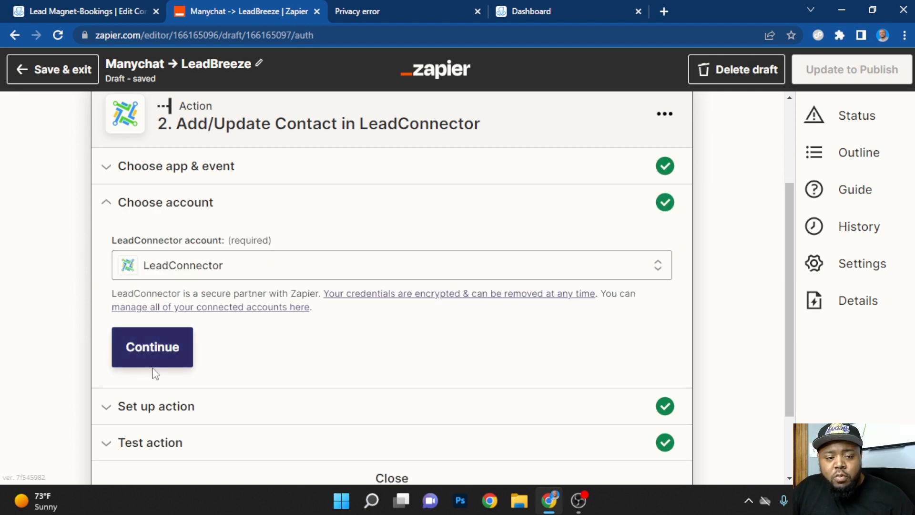
pyautogui.click(152, 347)
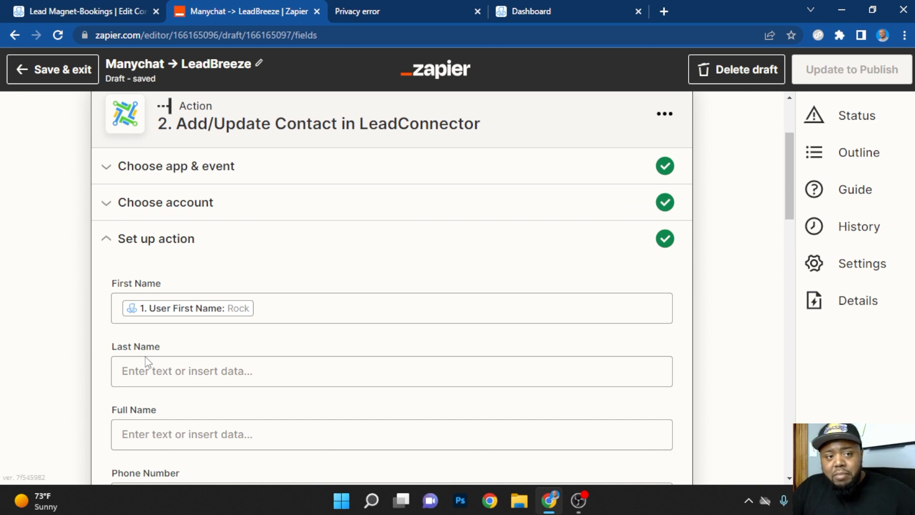
# Review the First Name and Email mappings with the manychatlead tag, then view the LeadBreeze contacts list showing Rock
pyautogui.scroll(-3)
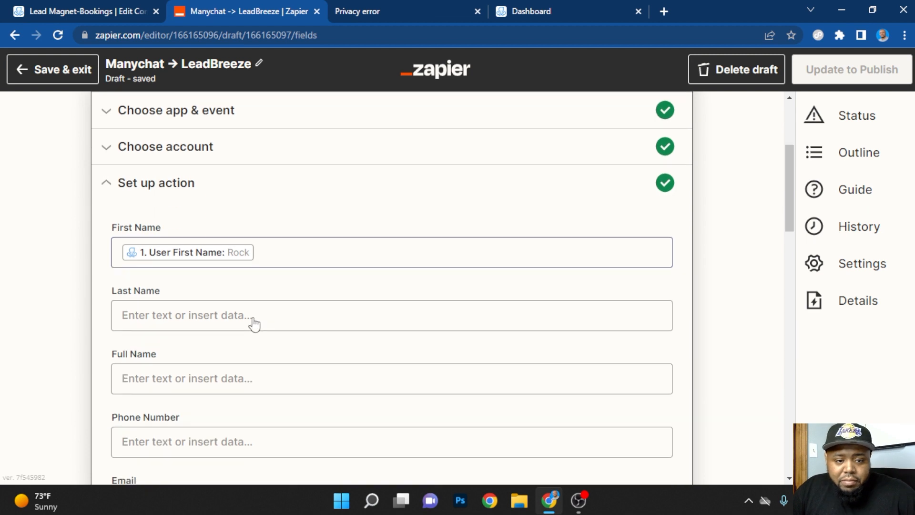
pyautogui.scroll(-3)
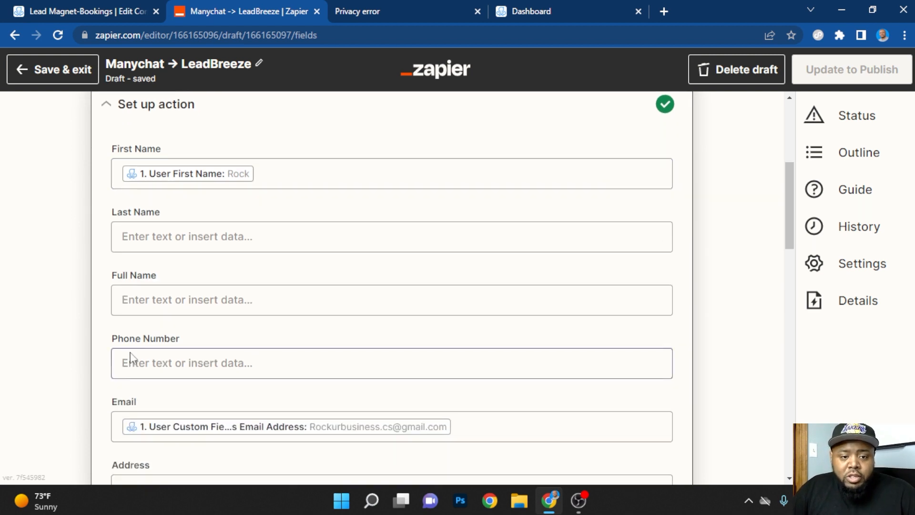
pyautogui.scroll(-3)
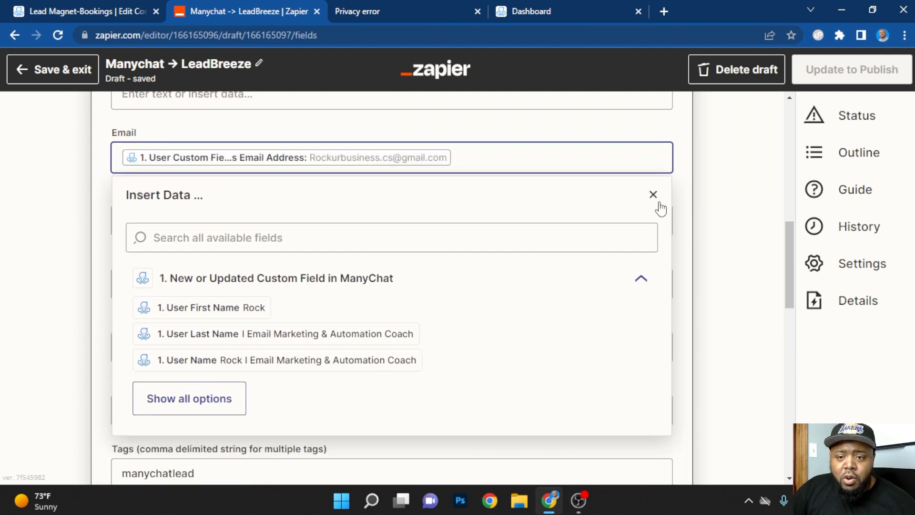
pyautogui.click(653, 194)
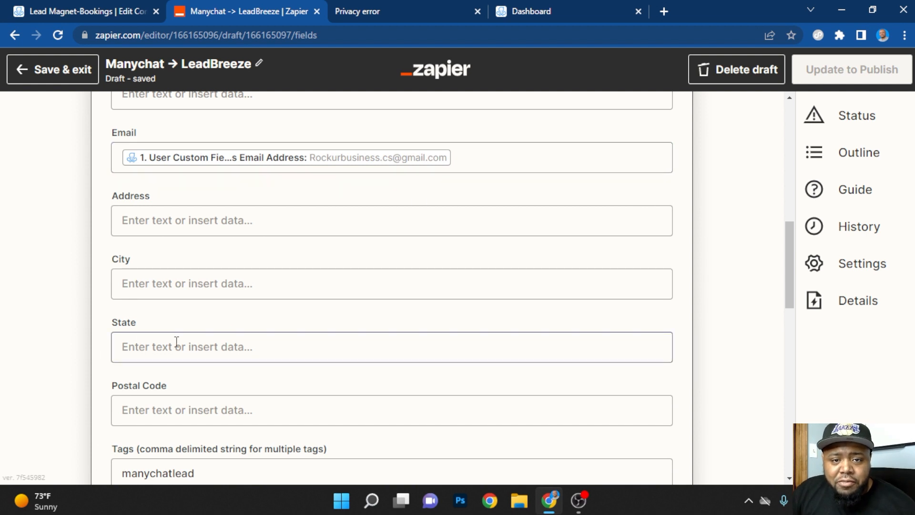
pyautogui.click(566, 11)
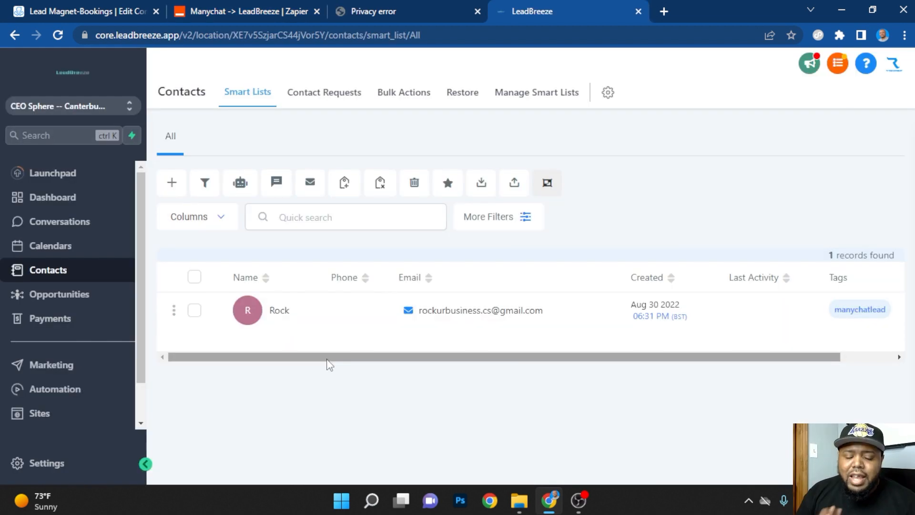